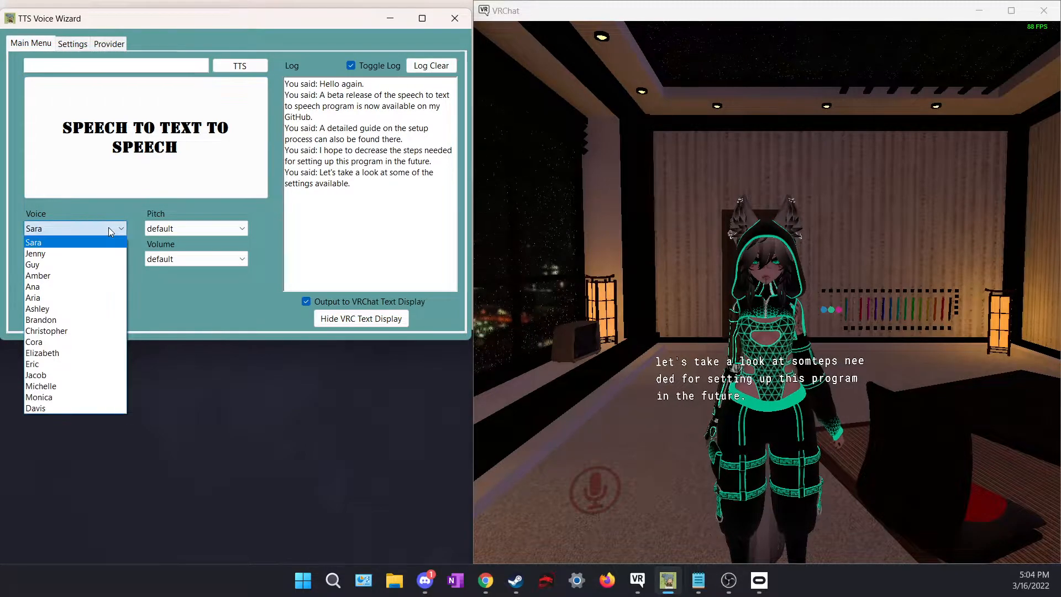
pyautogui.moveTo(40, 320)
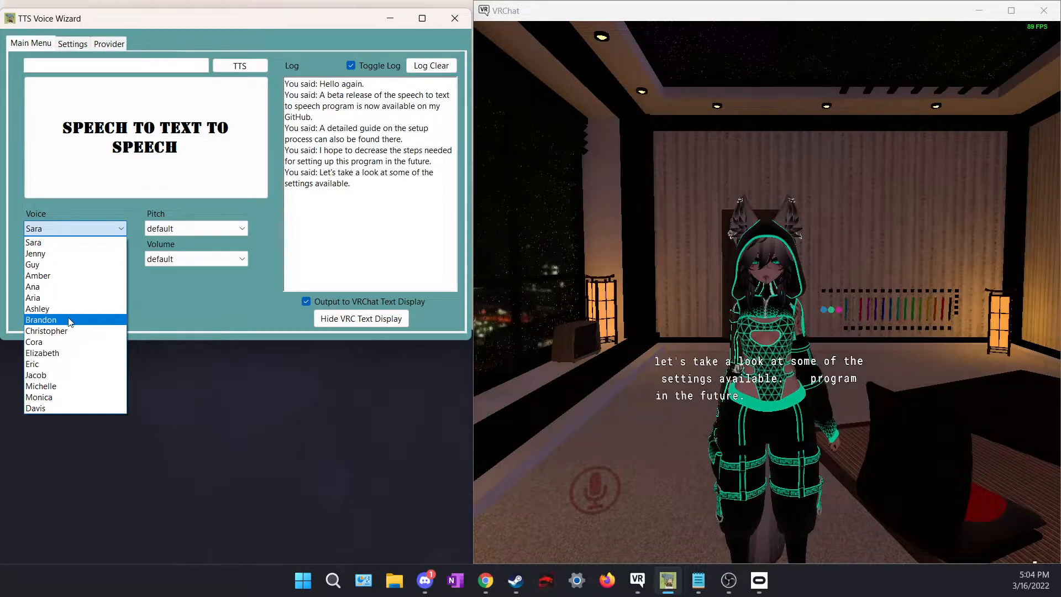
pyautogui.moveTo(61, 375)
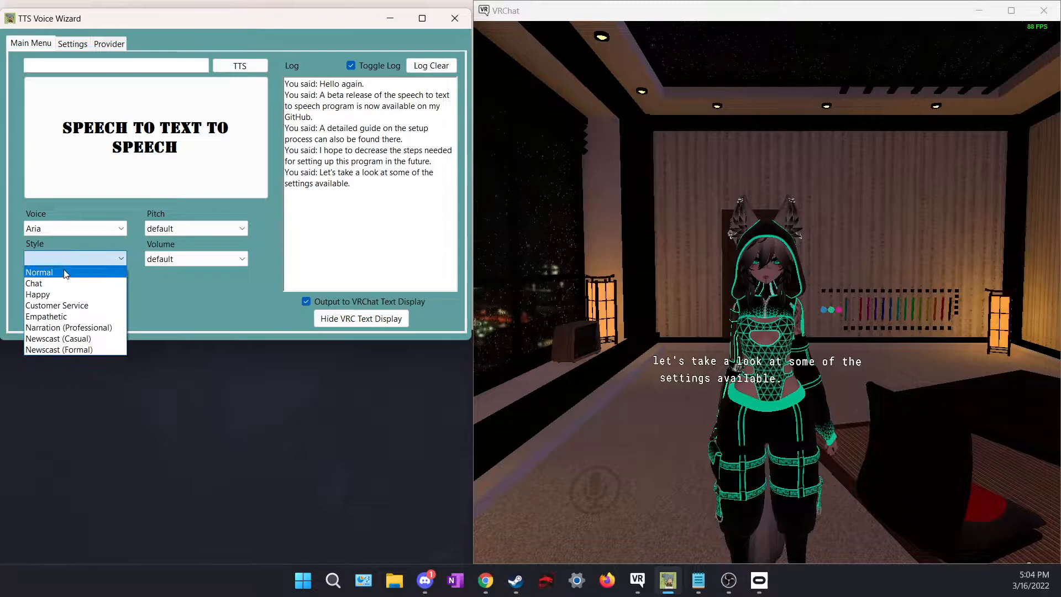
# Step: Set the speaking style to Happy and the pitch to x-high
pyautogui.click(38, 293)
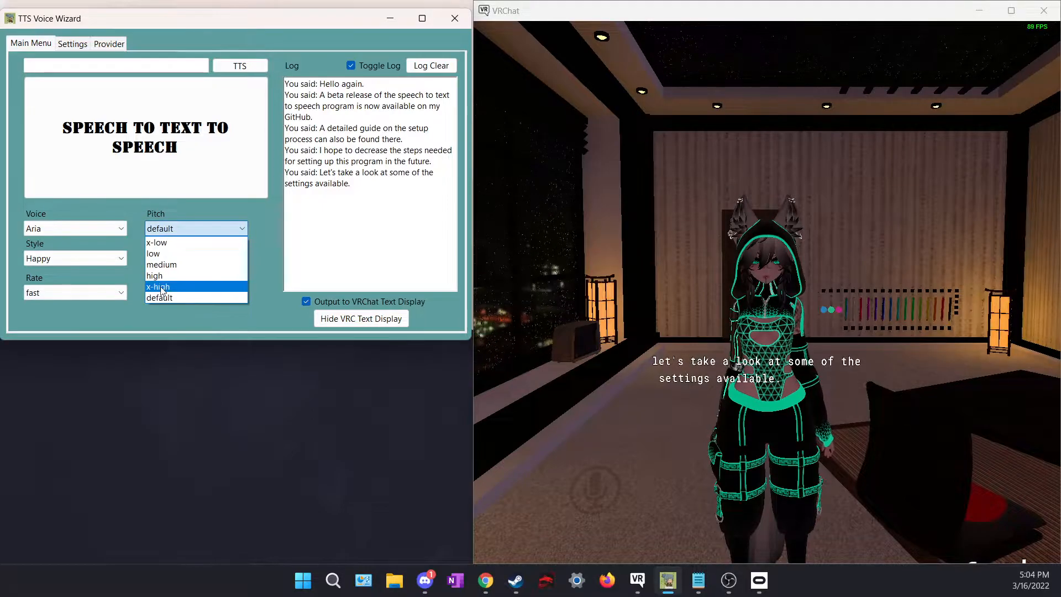
pyautogui.click(157, 286)
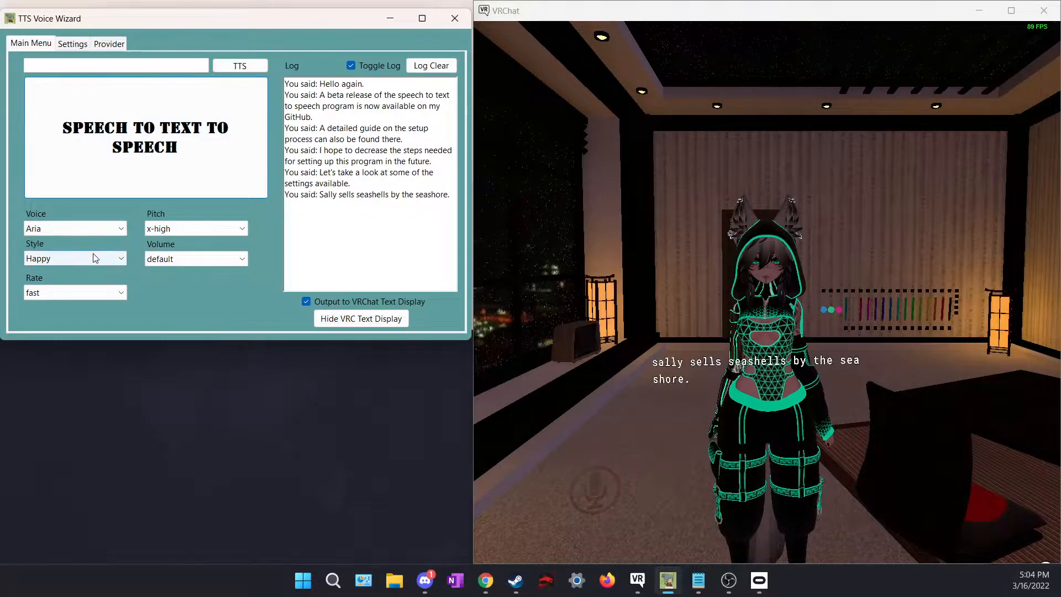
# Step: Switch to the Guy voice with Newscast style and x-low pitch
pyautogui.click(75, 228)
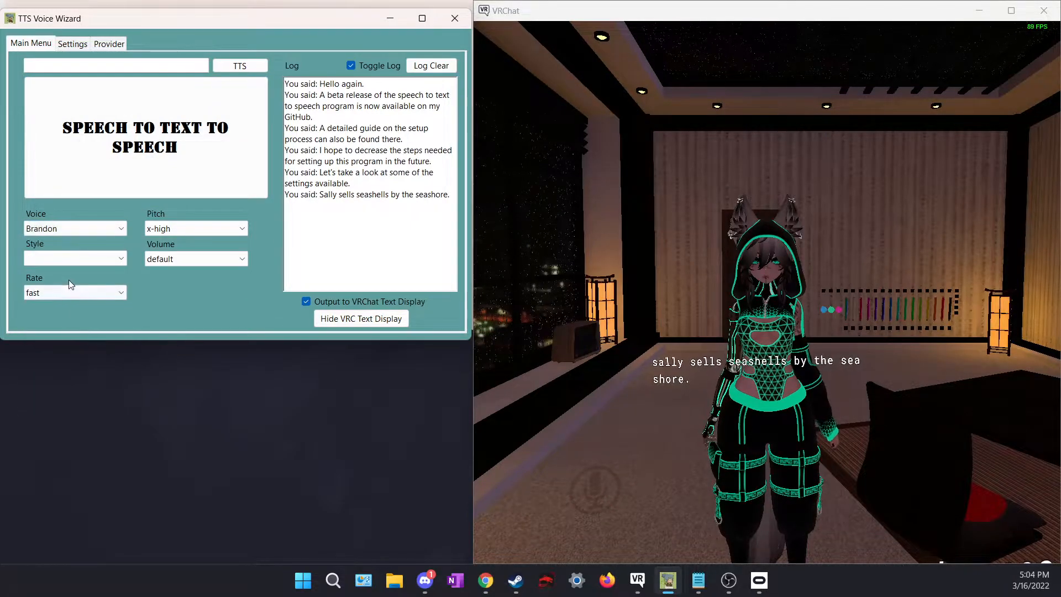
pyautogui.click(74, 228)
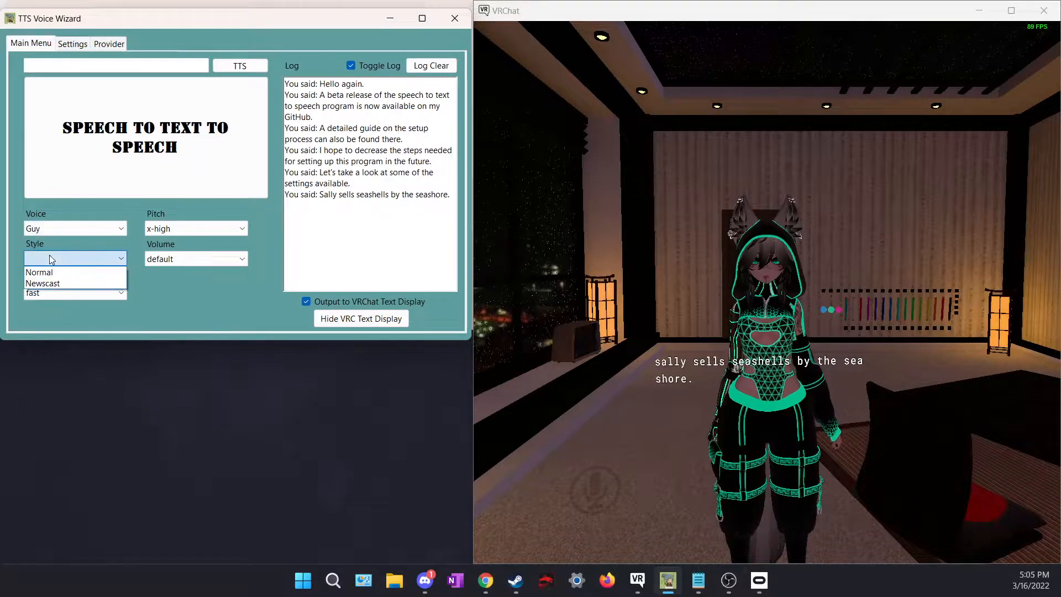
pyautogui.click(74, 292)
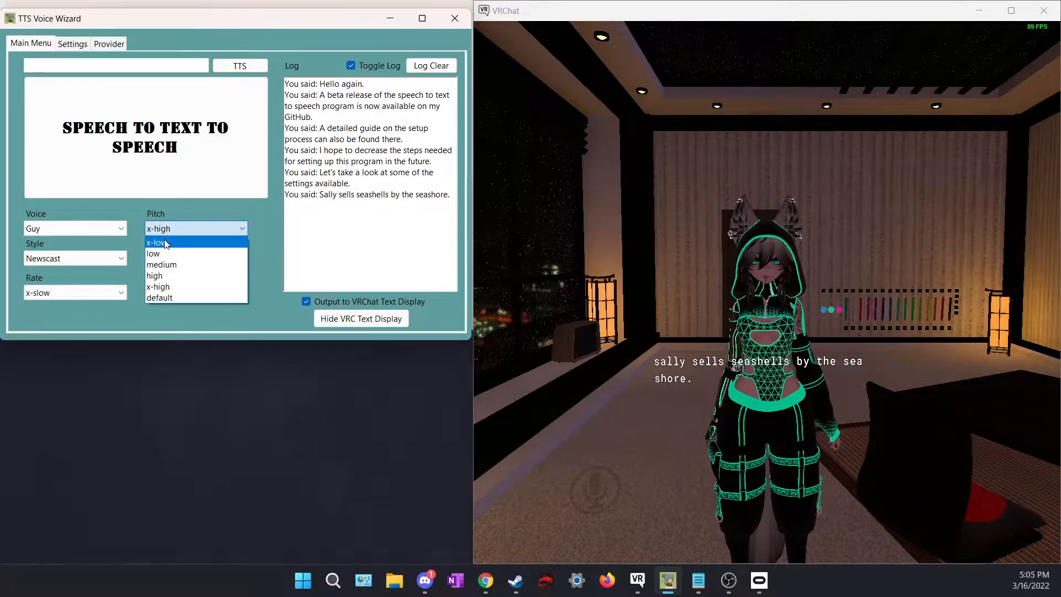
pyautogui.click(156, 242)
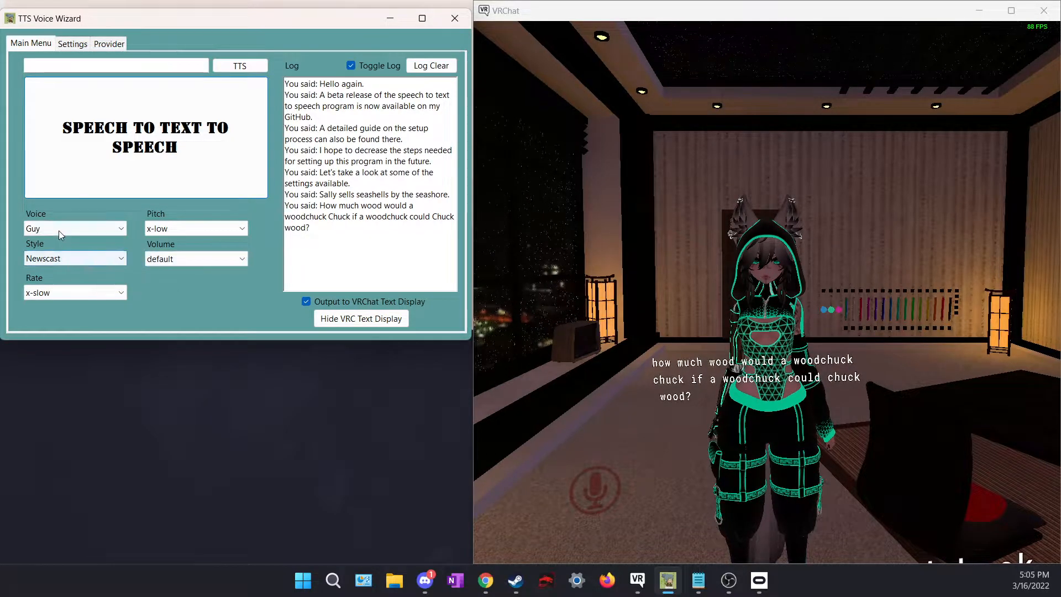
# Step: Pick the Sara voice and set the speaking rate to medium
pyautogui.click(75, 228)
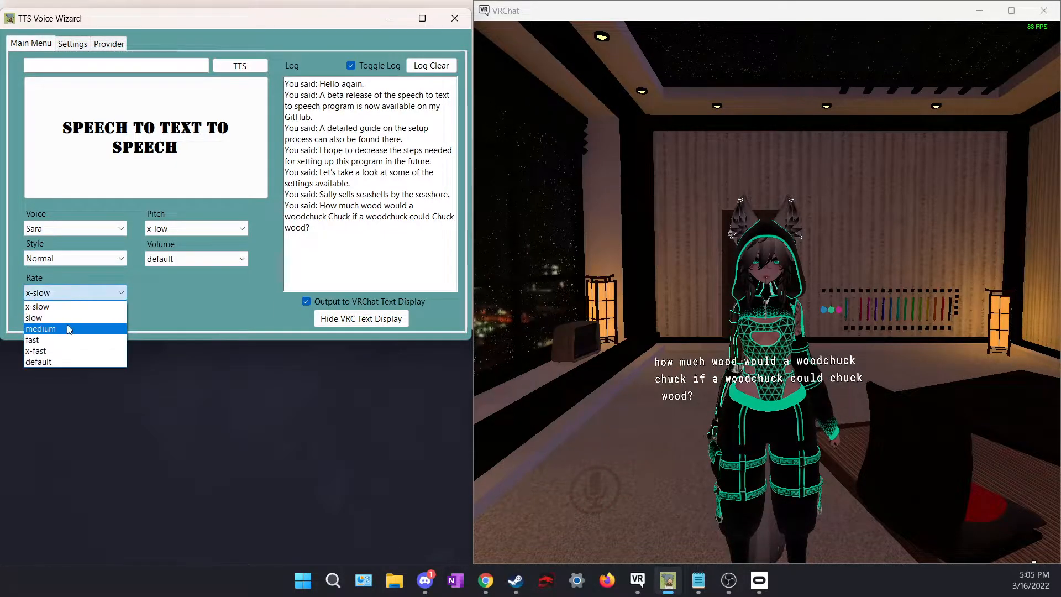
pyautogui.click(41, 329)
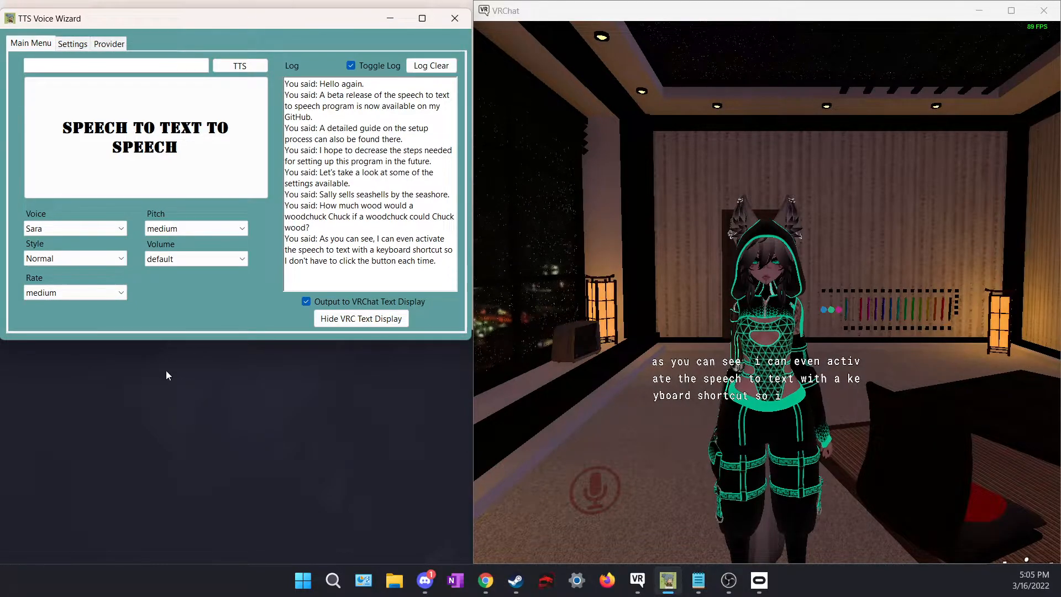
# Step: Open the Settings tab to view the speech shortcut and debug delay
pyautogui.click(72, 44)
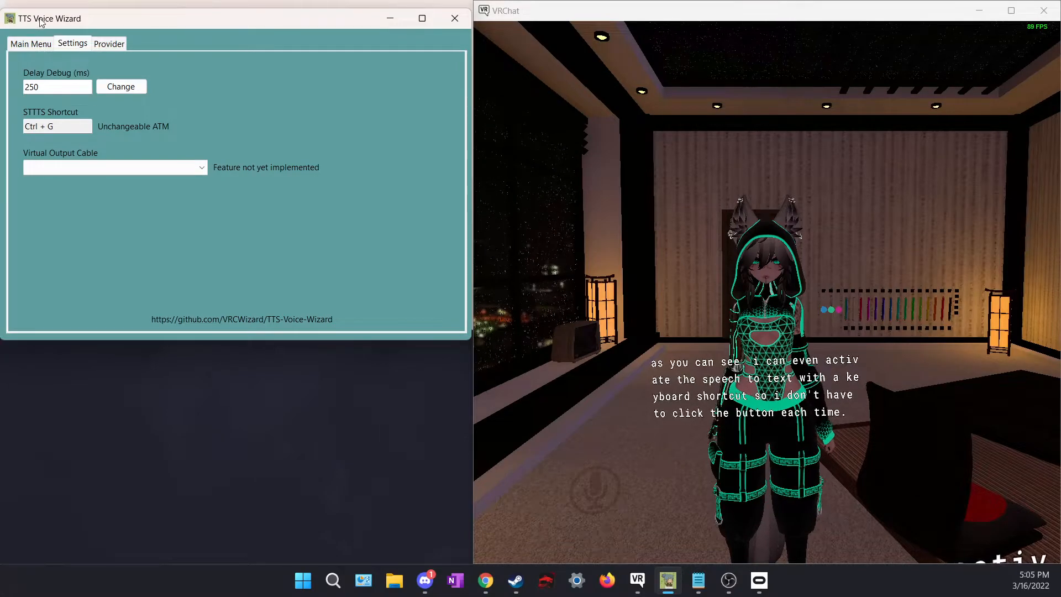
pyautogui.click(30, 44)
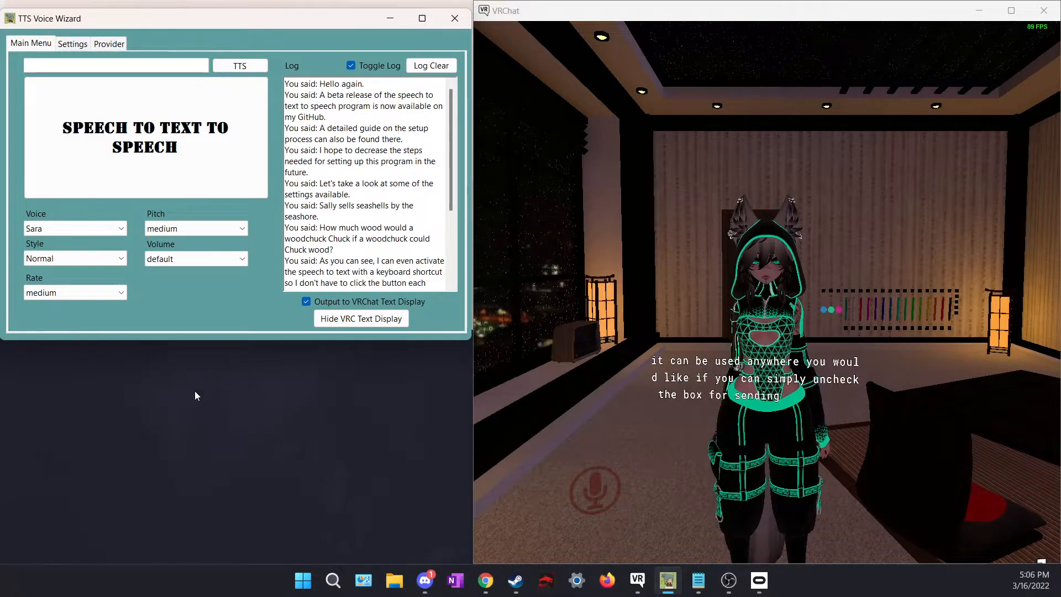
pyautogui.click(306, 301)
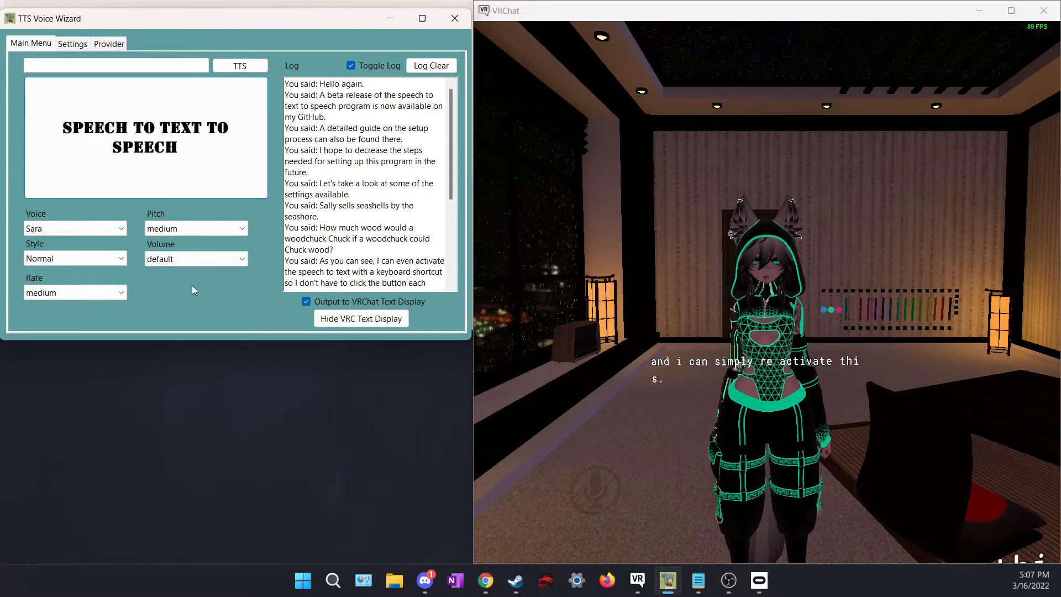
pyautogui.moveTo(206, 321)
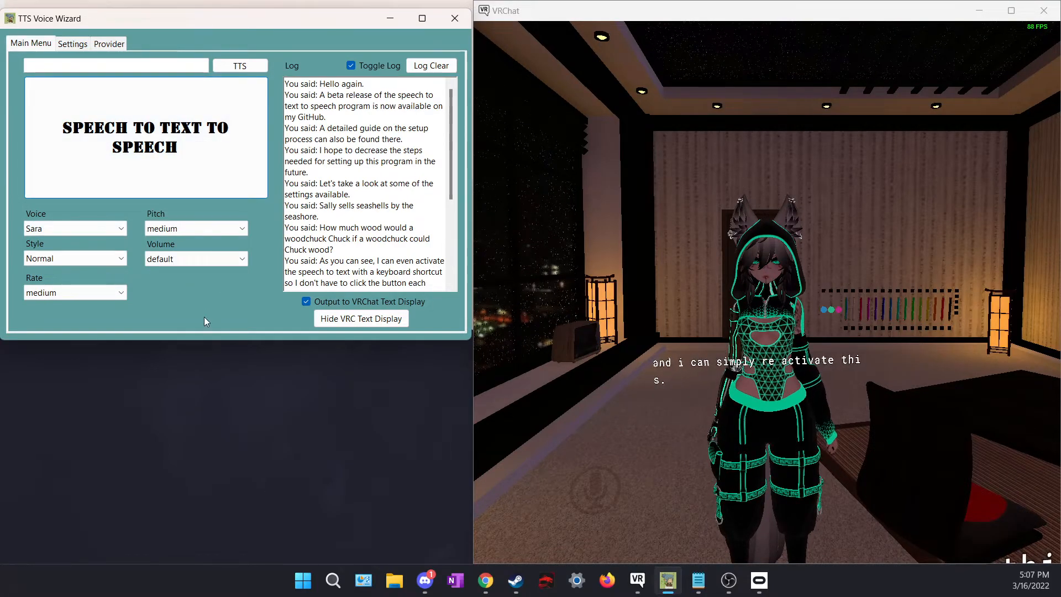